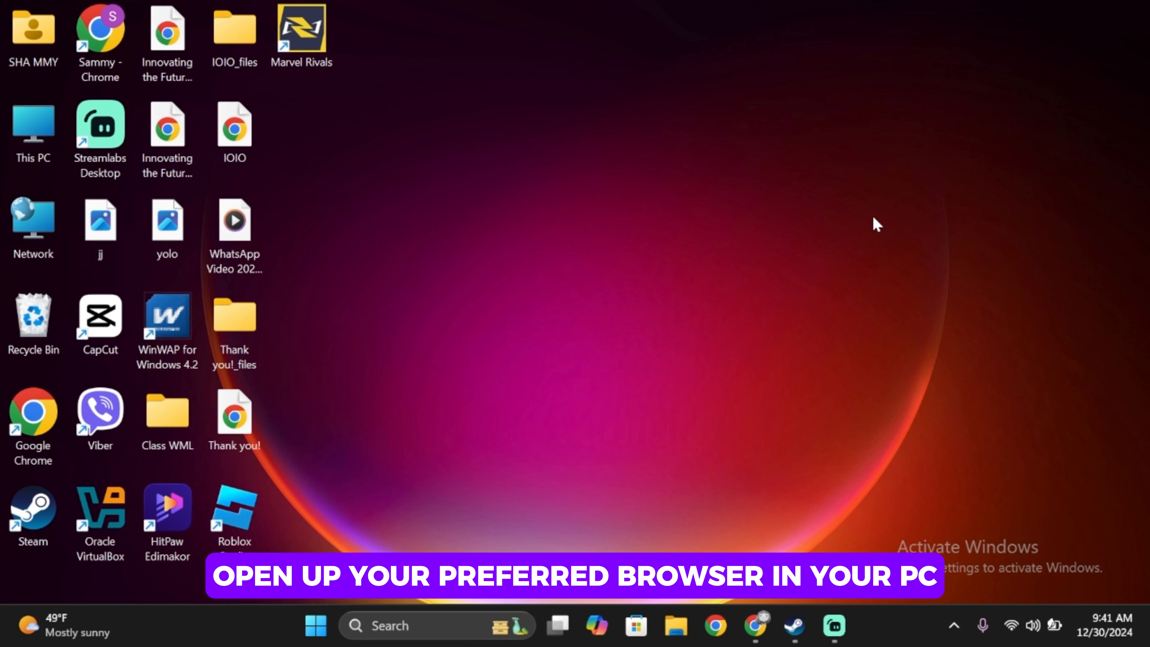
mouse_move(833, 519)
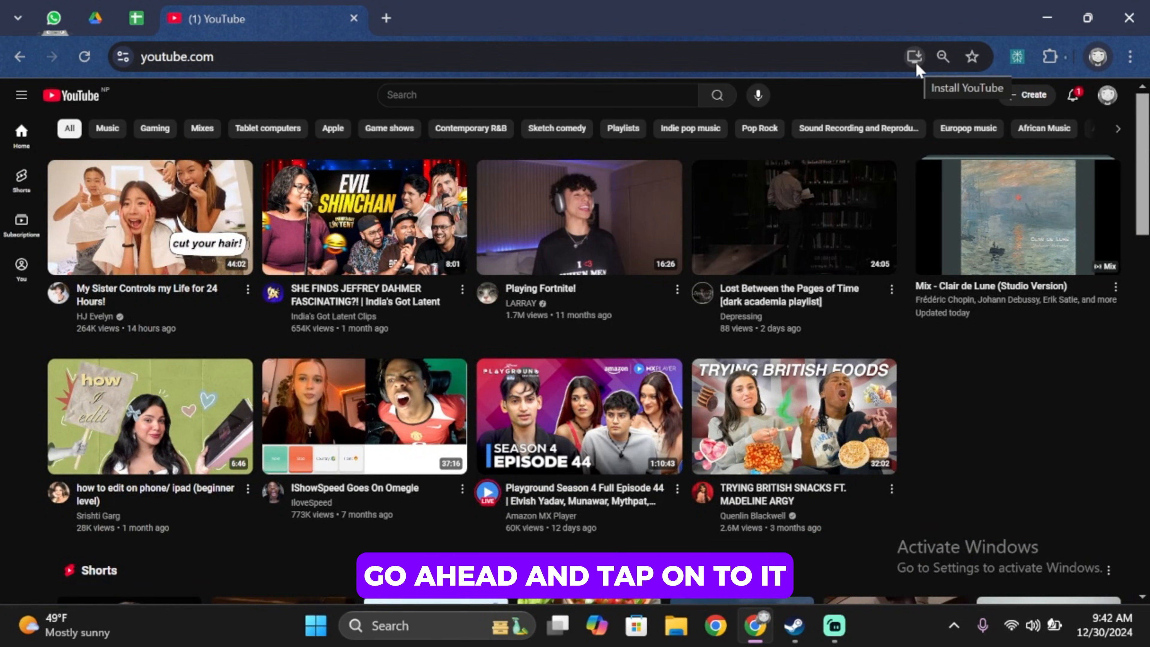
- Install YouTube as a standalone Chrome web app and minimize its new window
click(913, 56)
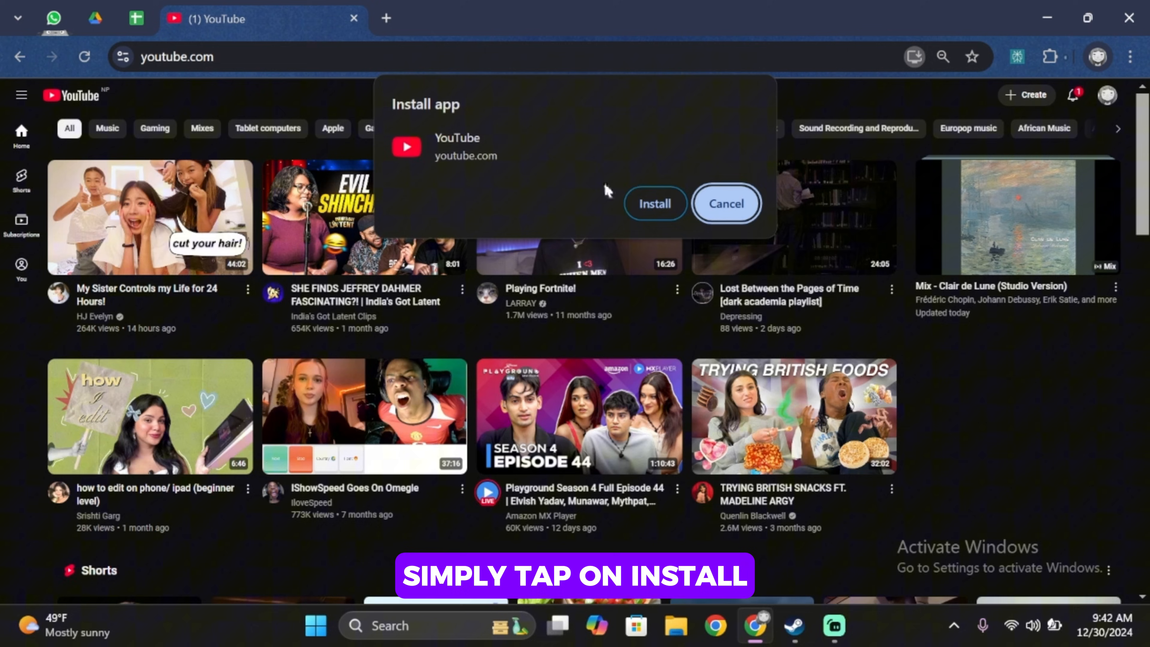
click(655, 203)
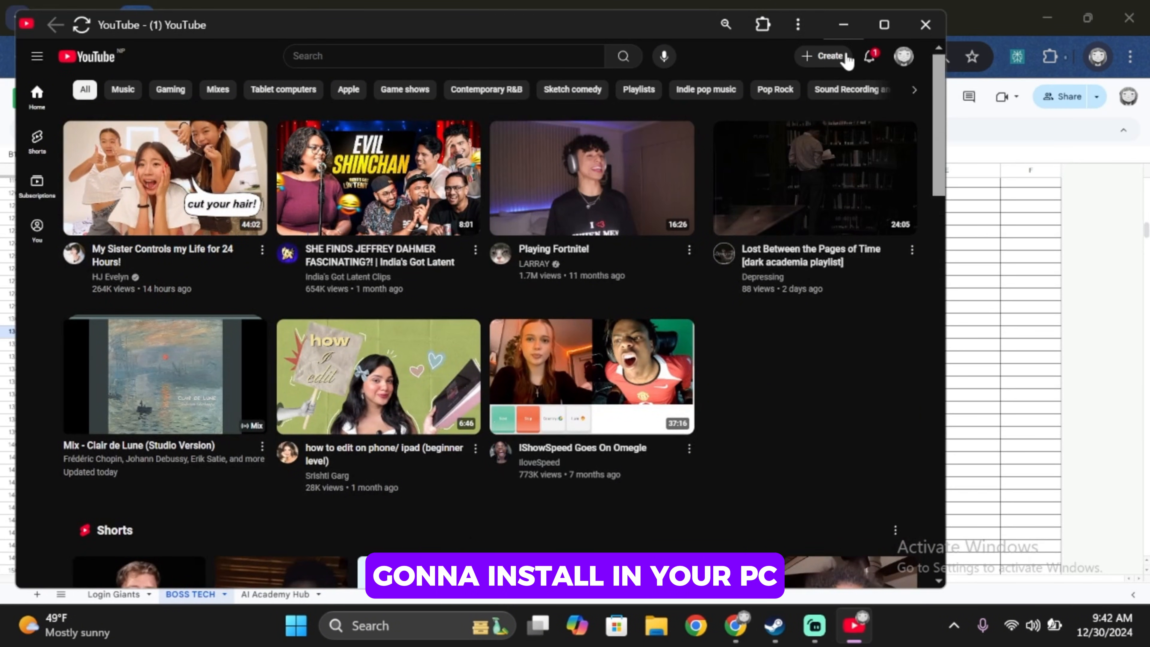
click(843, 24)
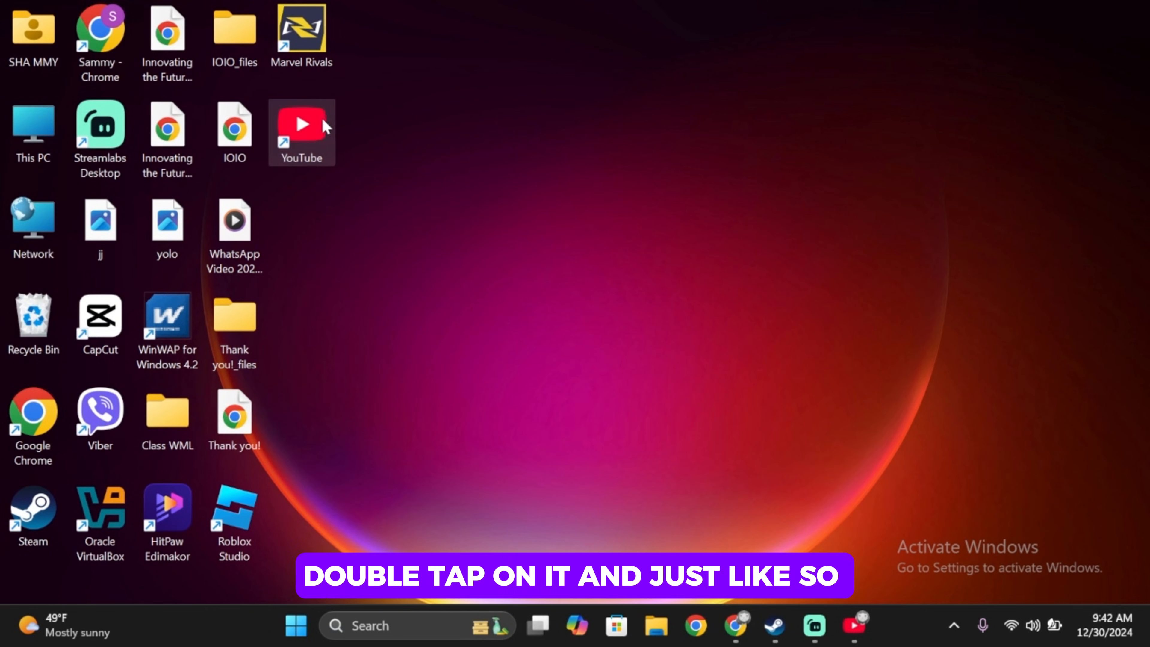
- Launch the installed YouTube app from its new desktop shortcut
double_click(301, 123)
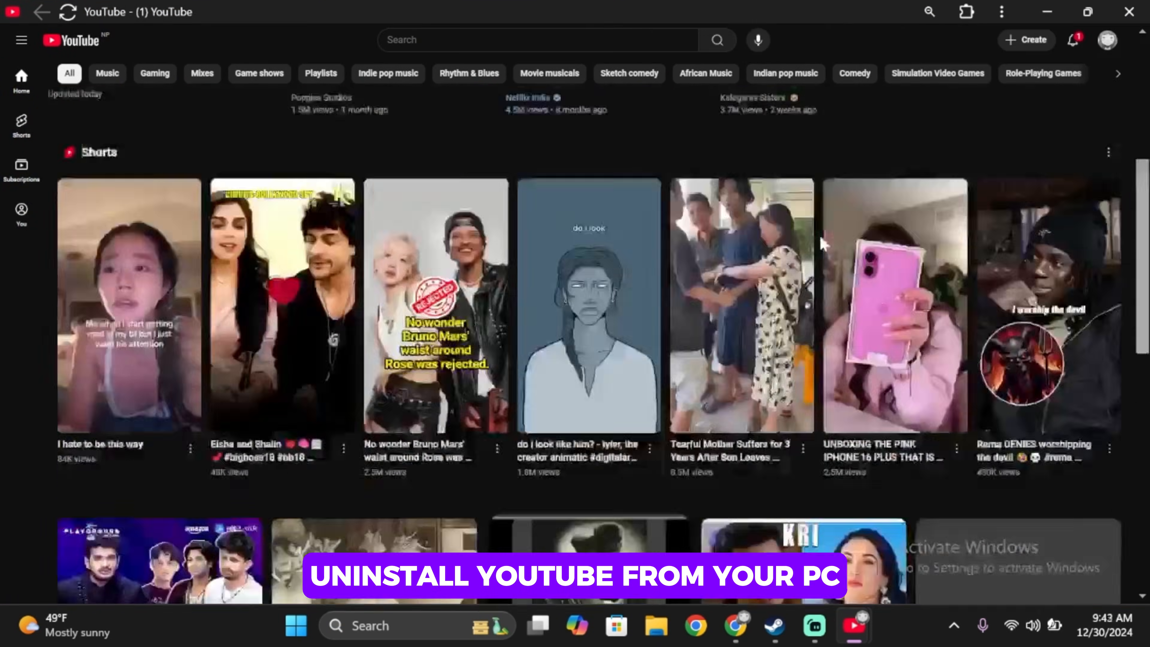
click(1002, 12)
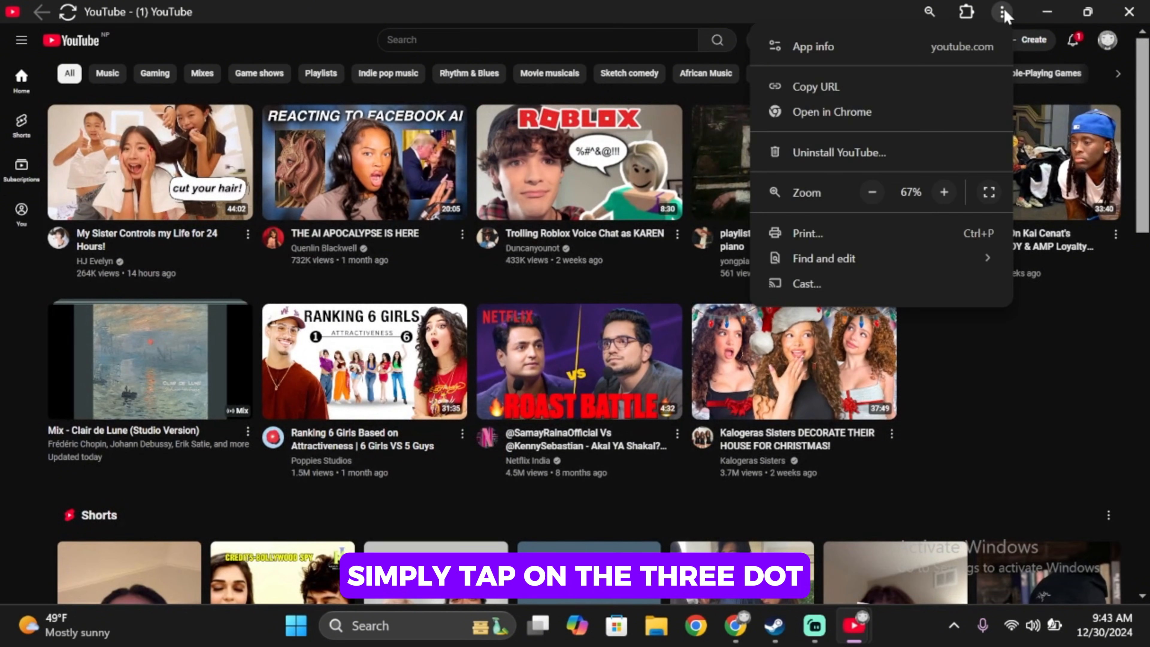
click(839, 151)
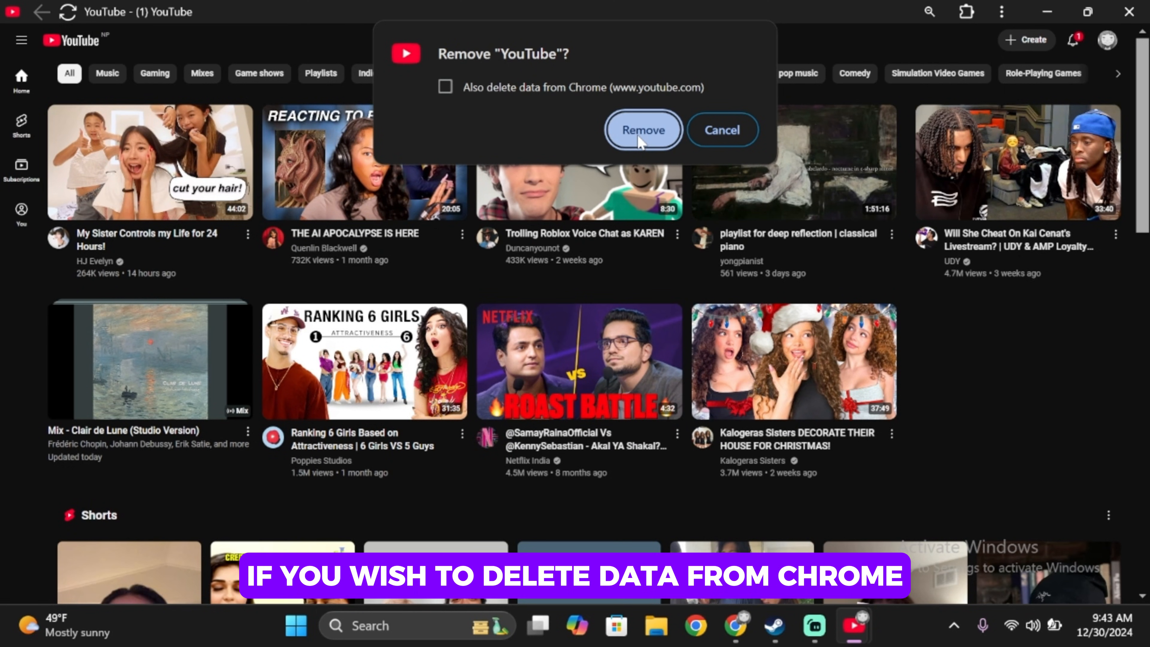
mouse_move(663, 142)
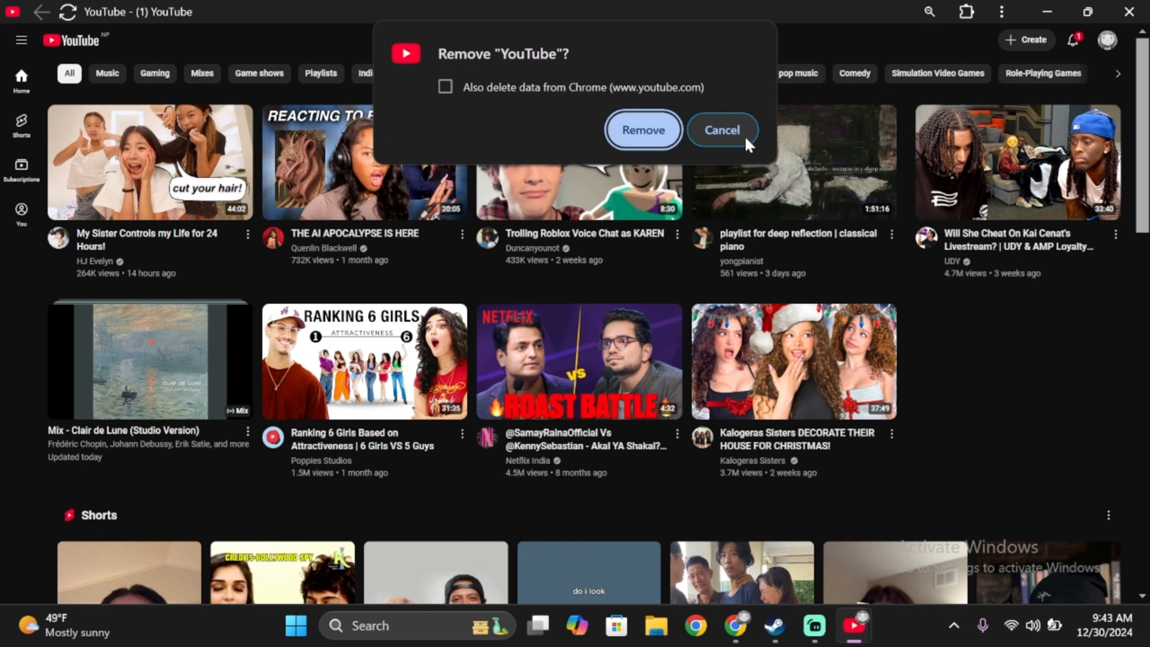
click(721, 130)
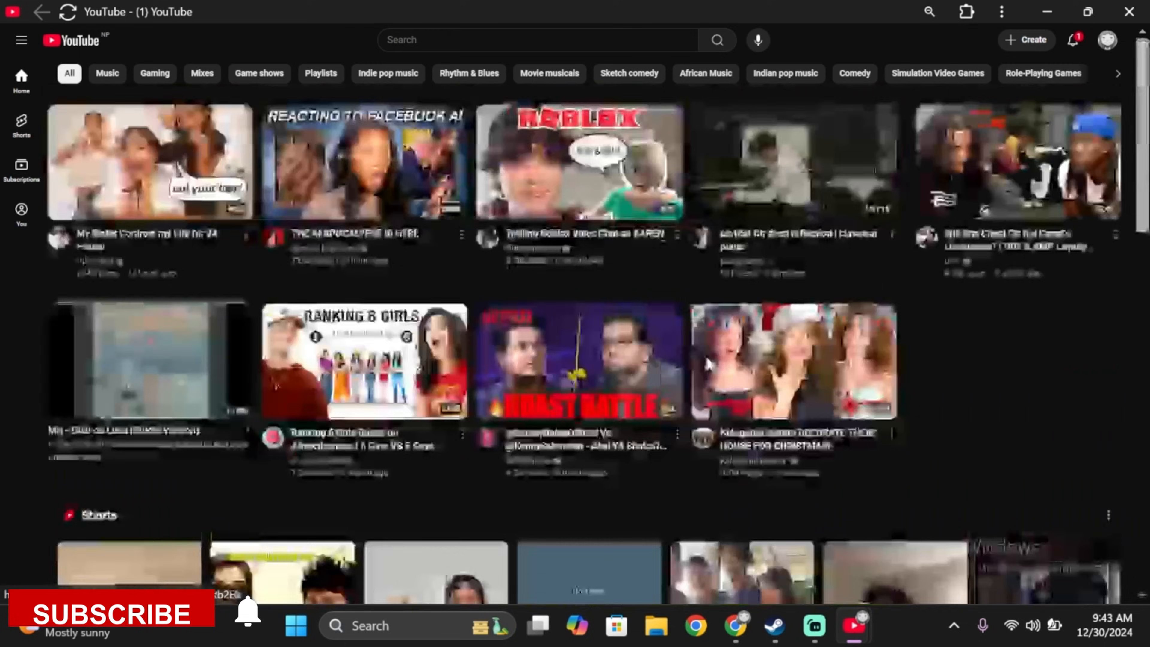
scroll(down, 3)
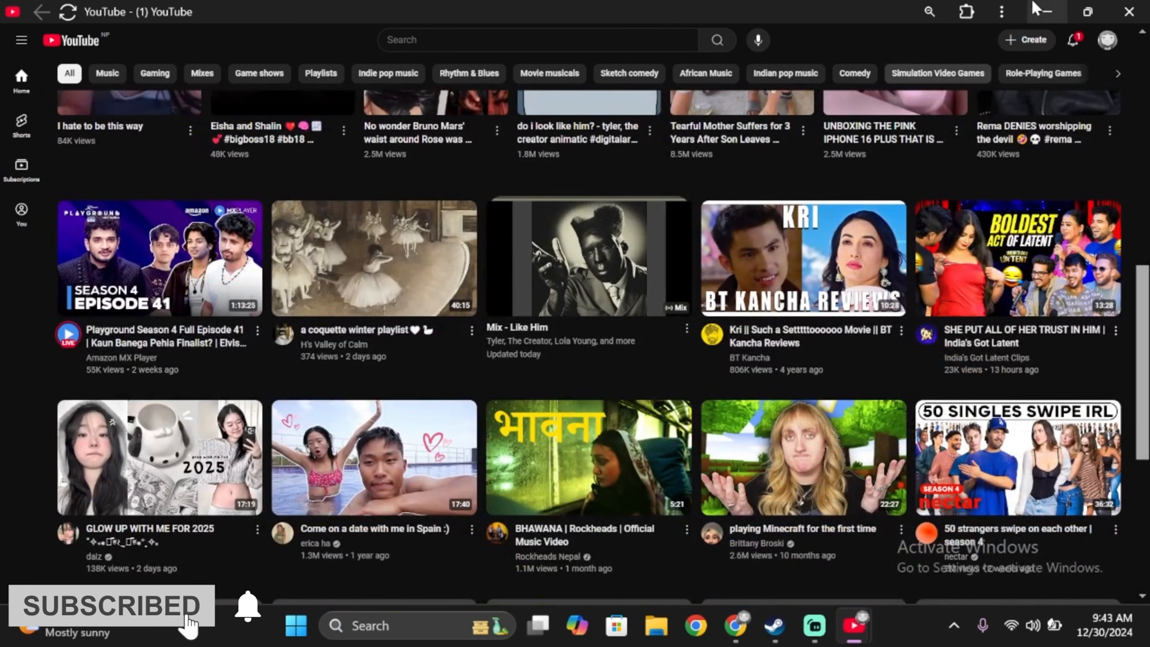